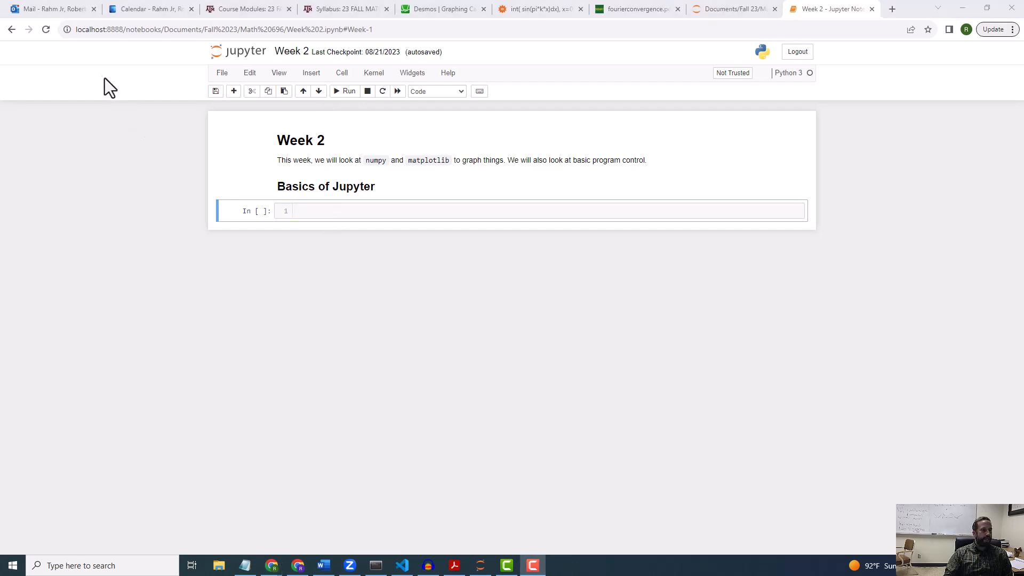
mouse_move(88, 69)
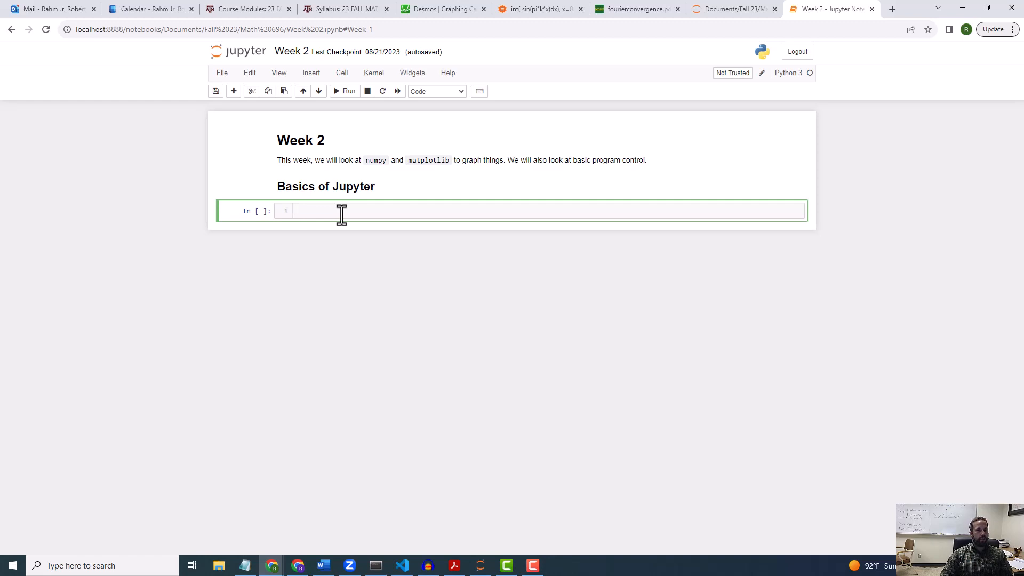
Enter 'import matplotlib.pyplot as plt' into the Week 2 notebook's empty code cell
left_click(295, 211)
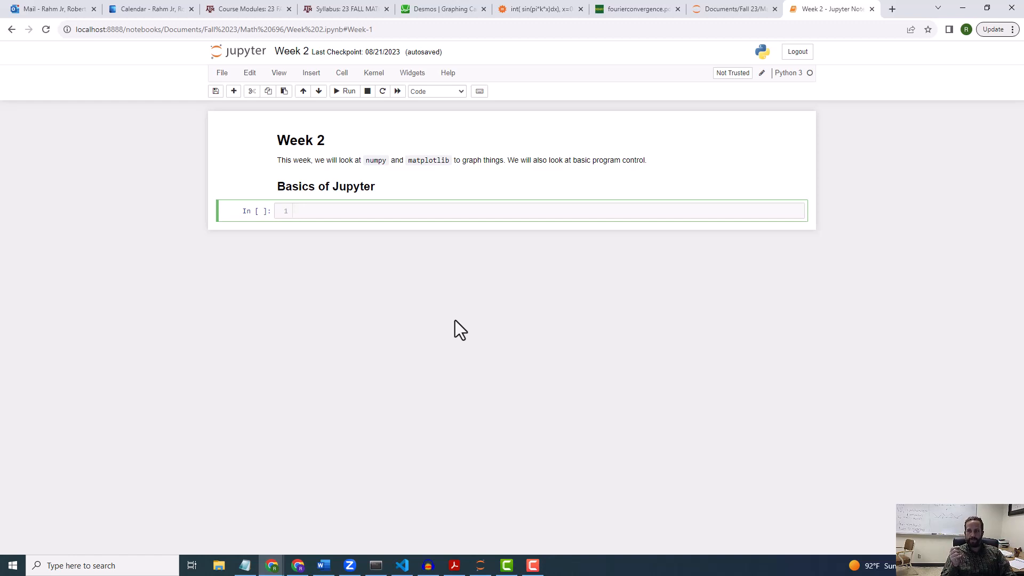
type("im")
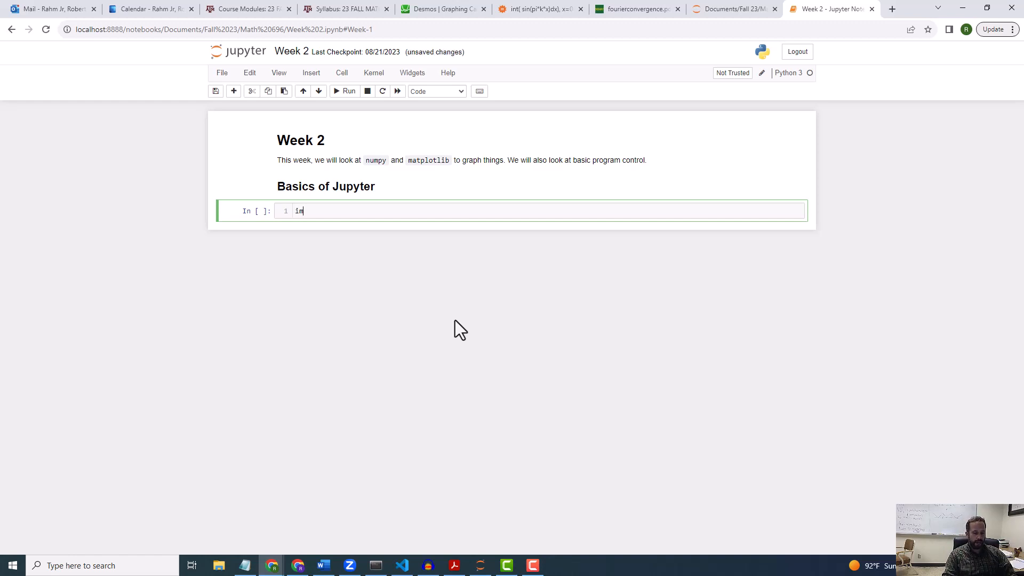
type("port")
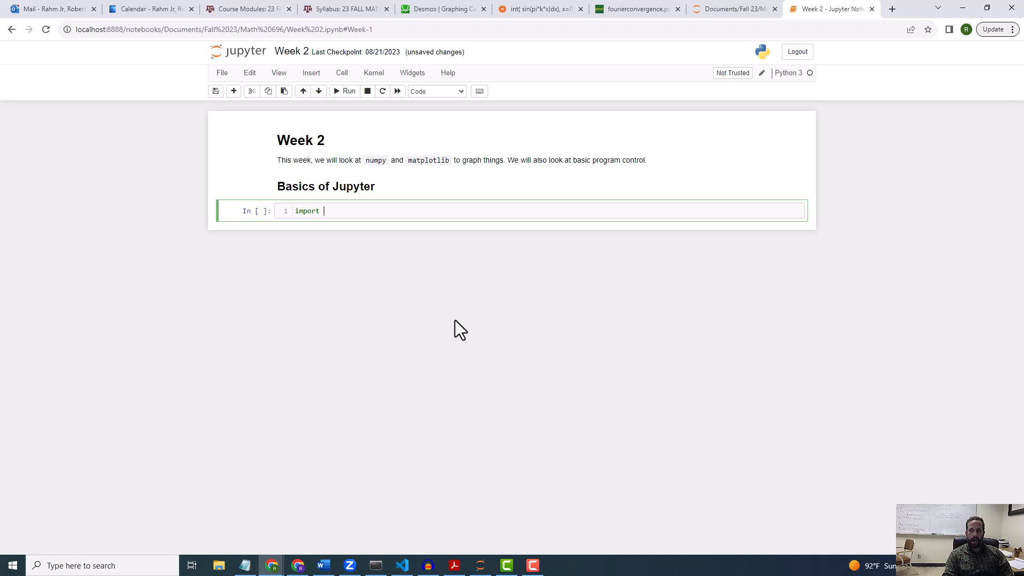
type("mat")
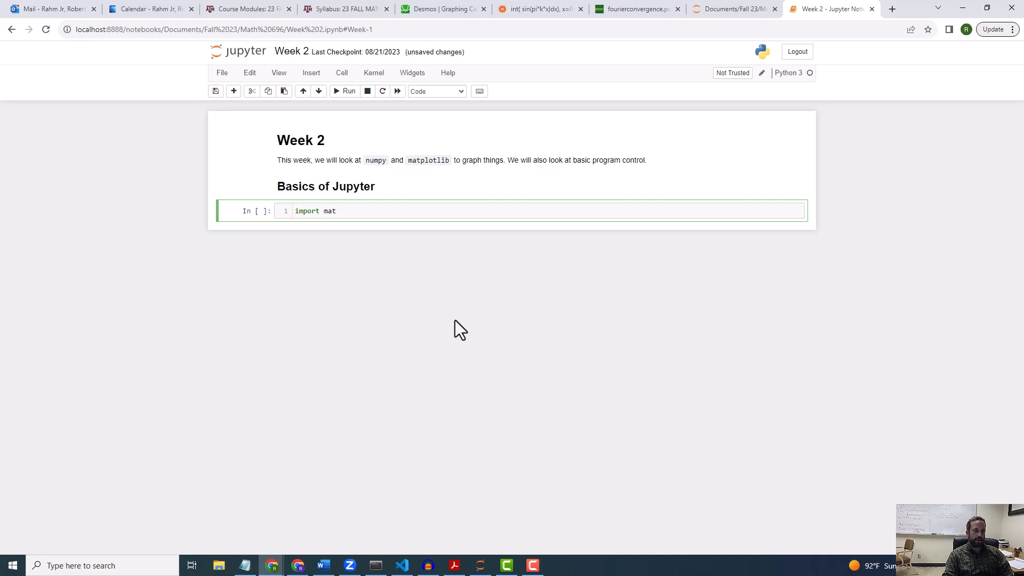
type("plotl")
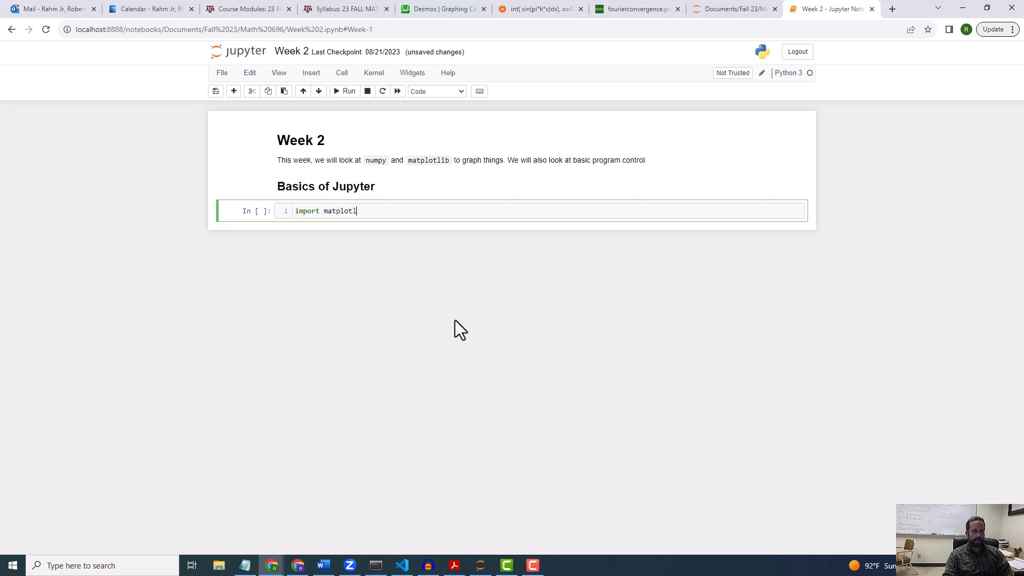
type("ib.")
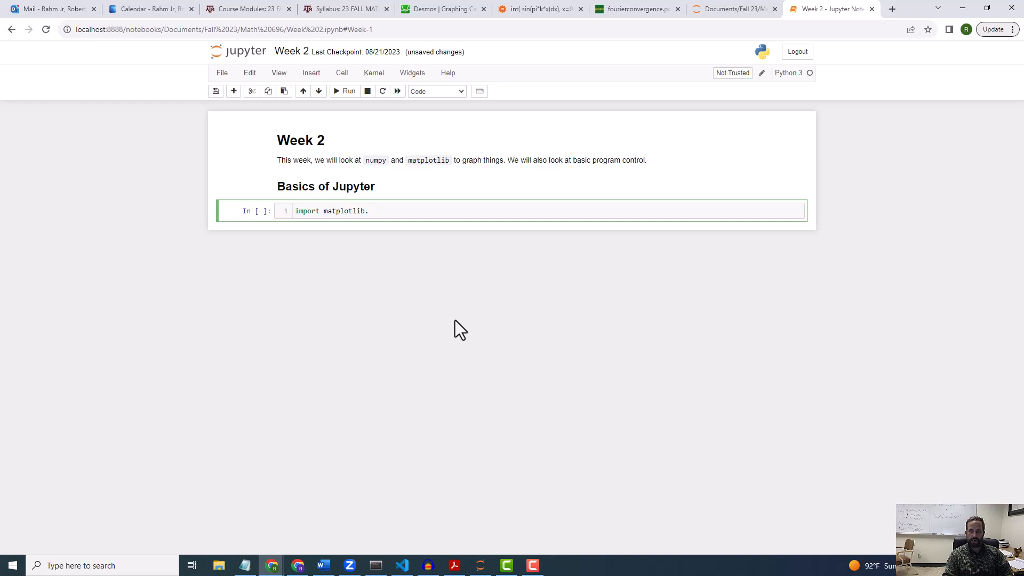
type("pyplot")
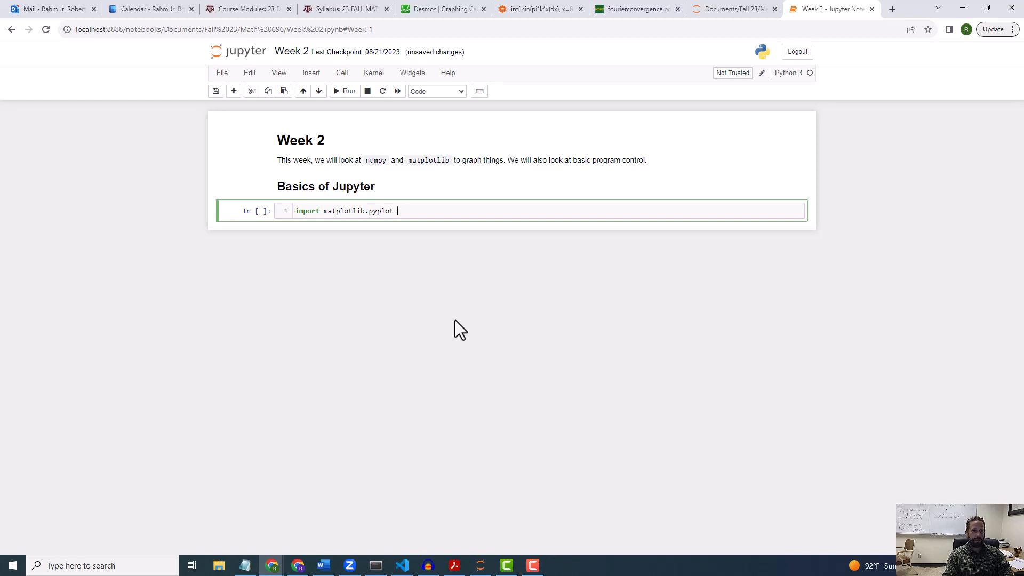
type("as plt")
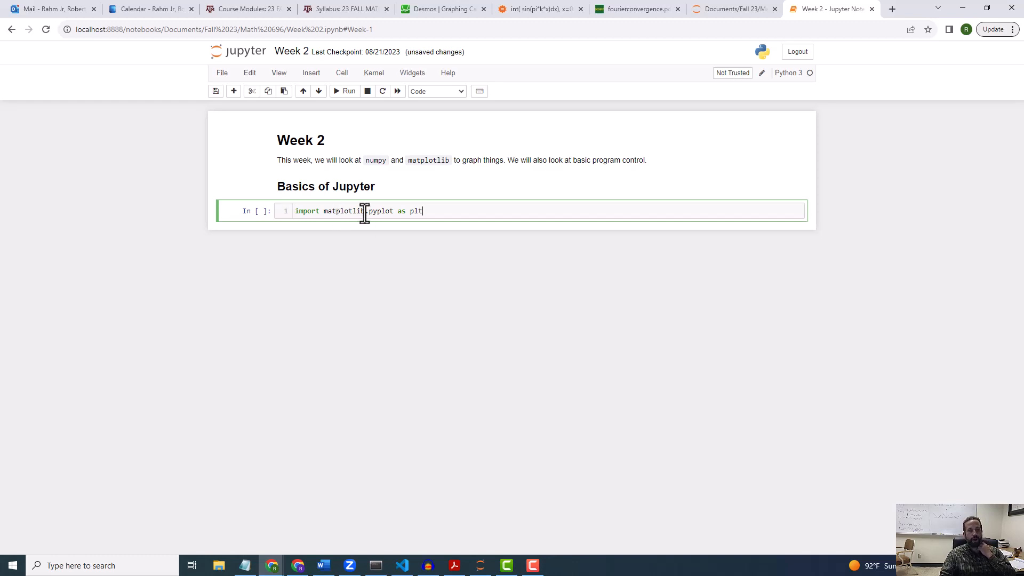
mouse_move(474, 210)
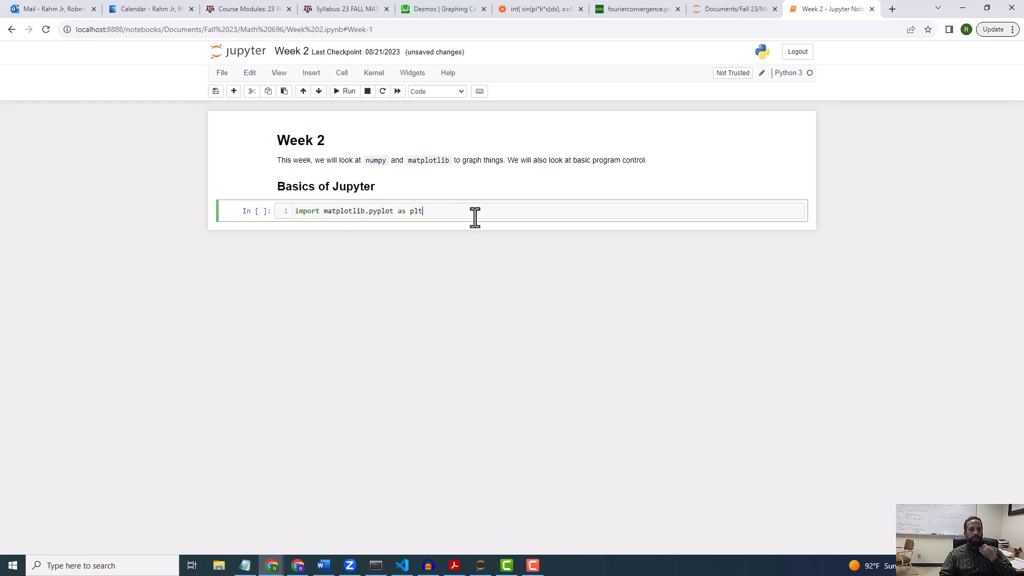
mouse_move(461, 239)
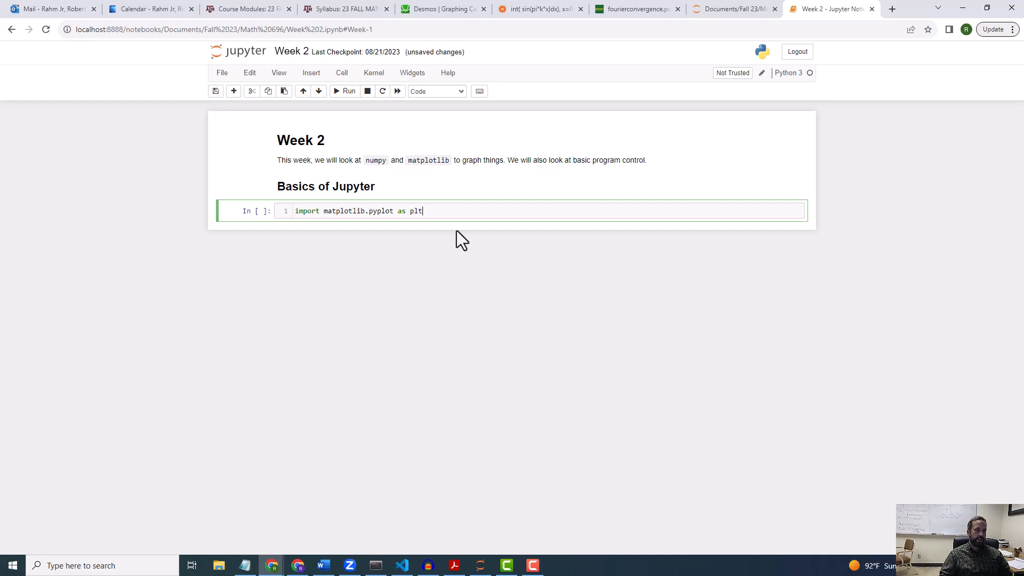
Run the import as cell 1 and select the new empty cell below it
left_click(344, 91)
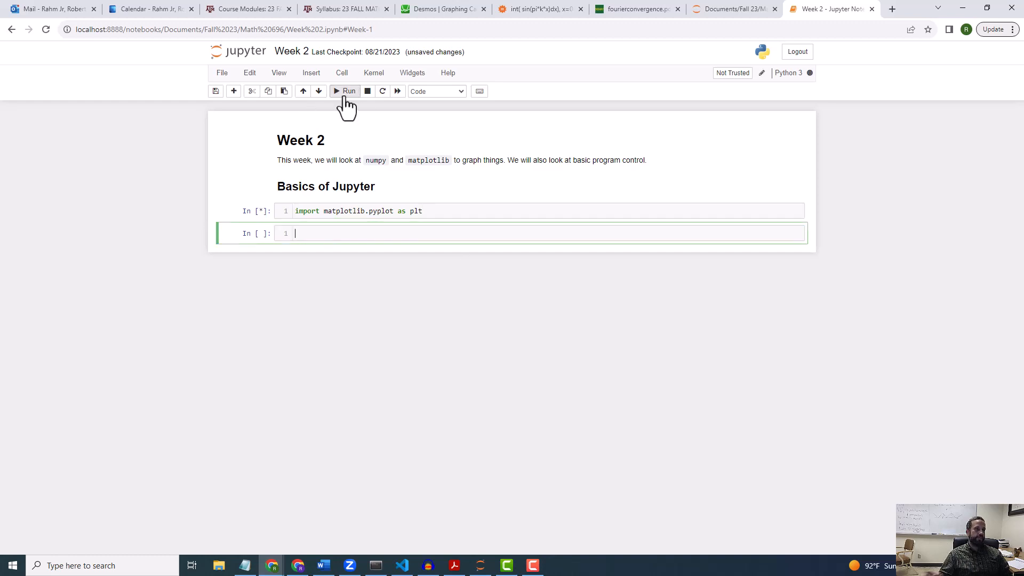
left_click(344, 90)
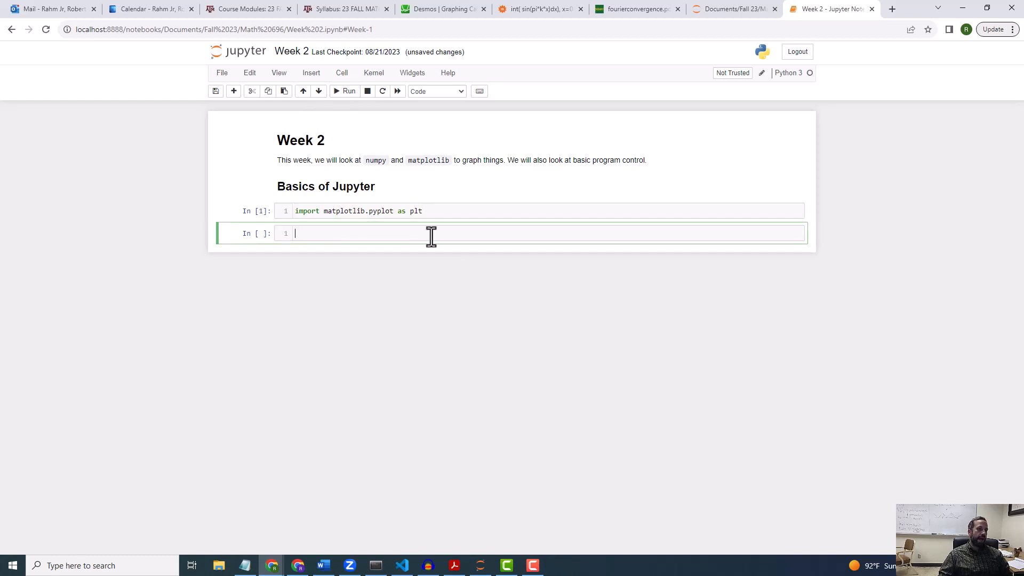
left_click(418, 210)
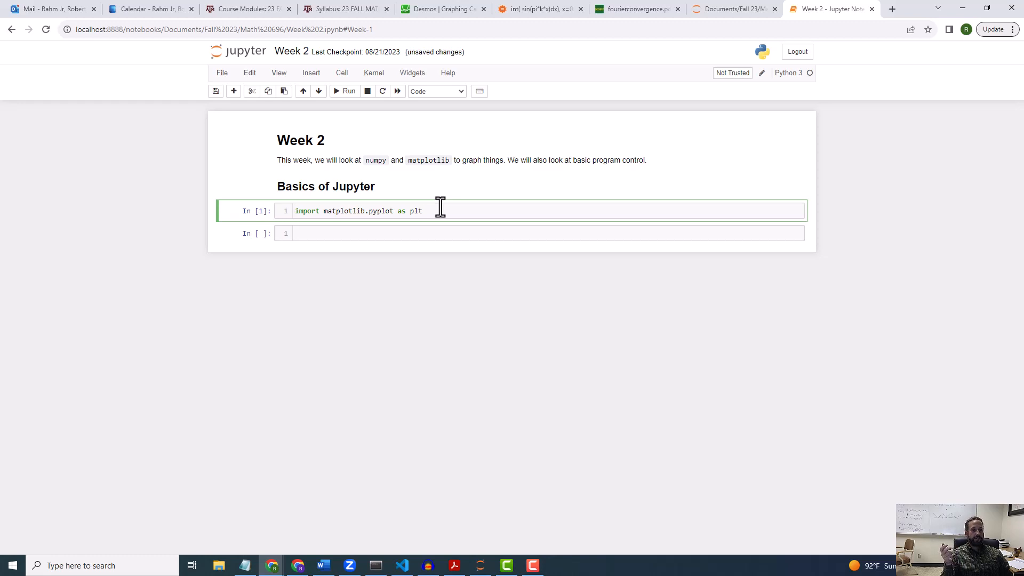
left_click(384, 233)
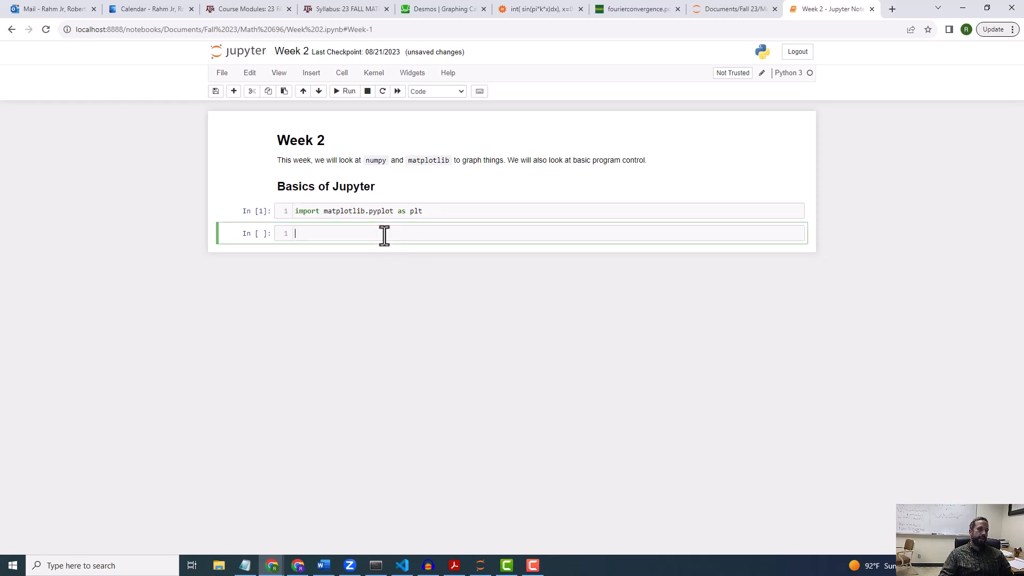
mouse_move(437, 96)
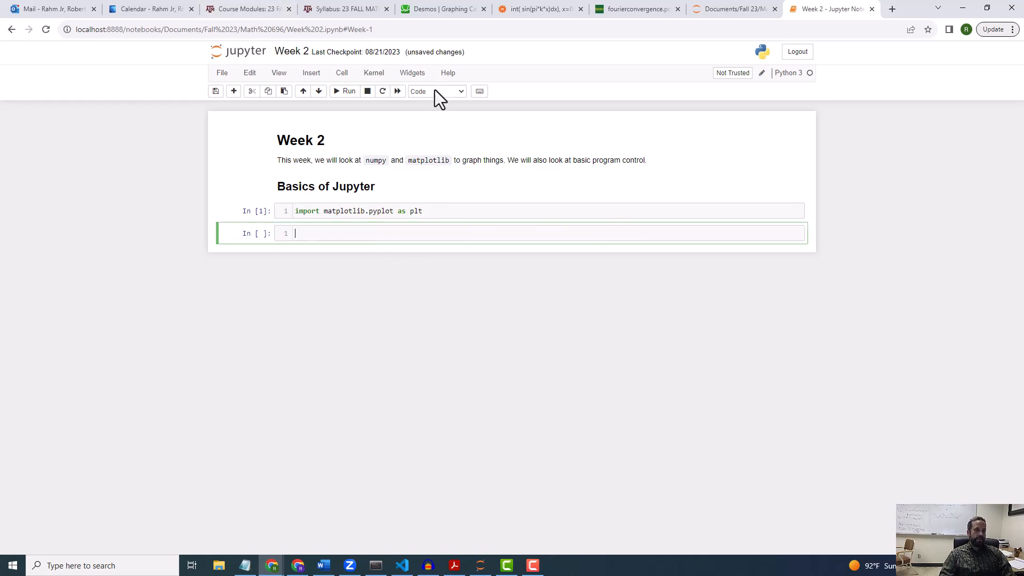
Make the new cell Markdown and start the note, listing the point $(0,1)$
left_click(435, 90)
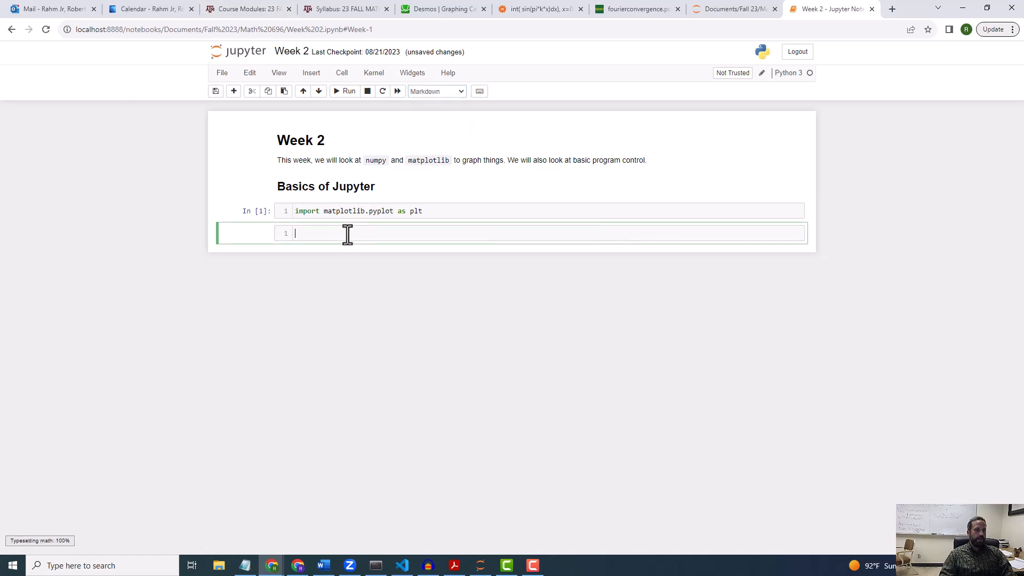
type("We are given the")
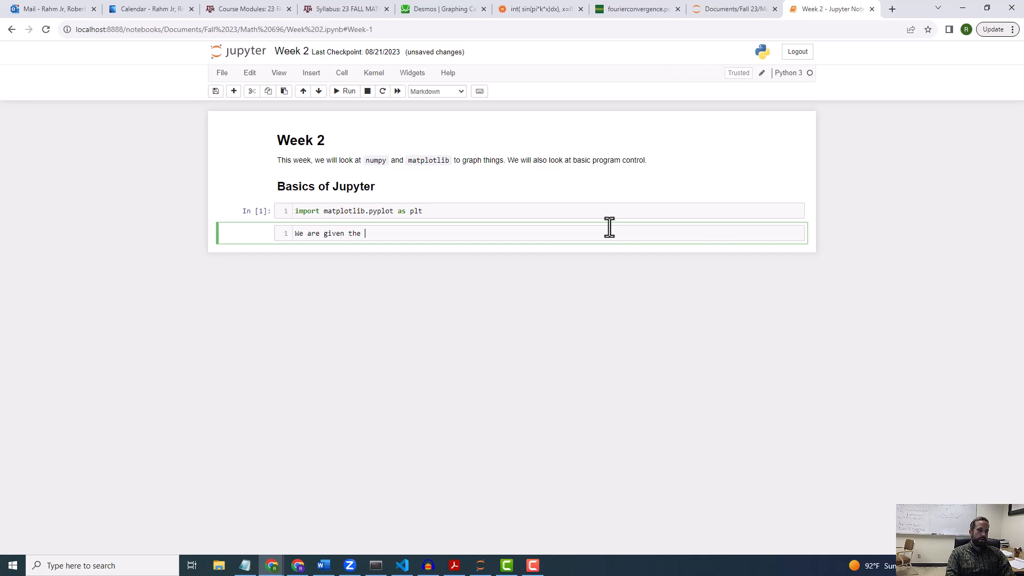
type("points")
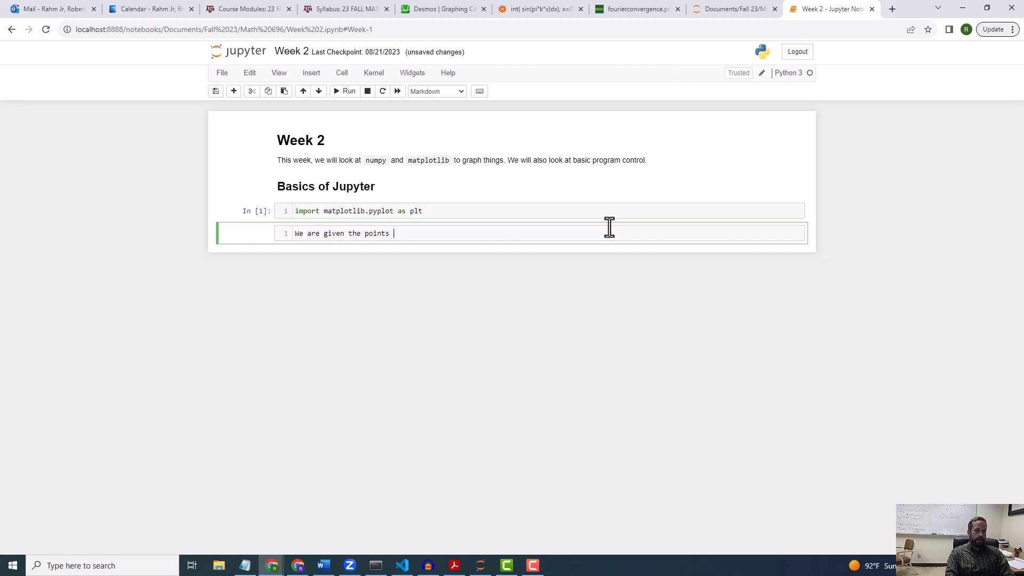
type("$(0")
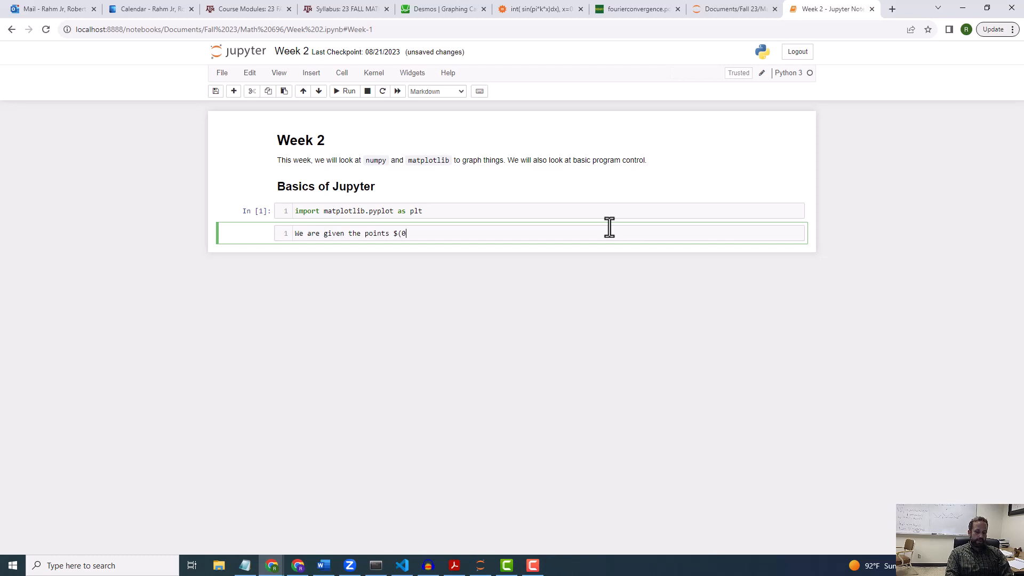
type(",1)$")
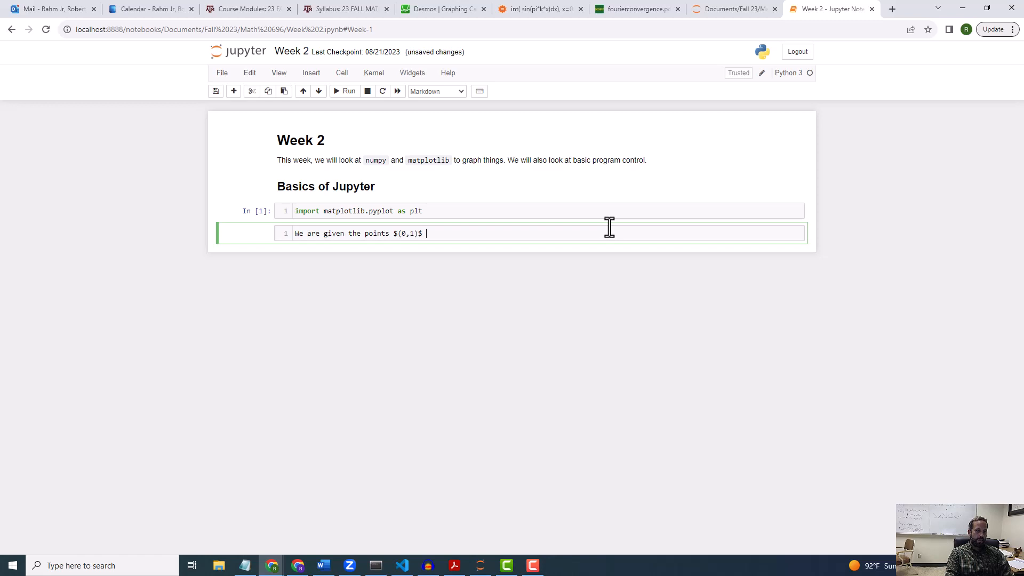
type(", (")
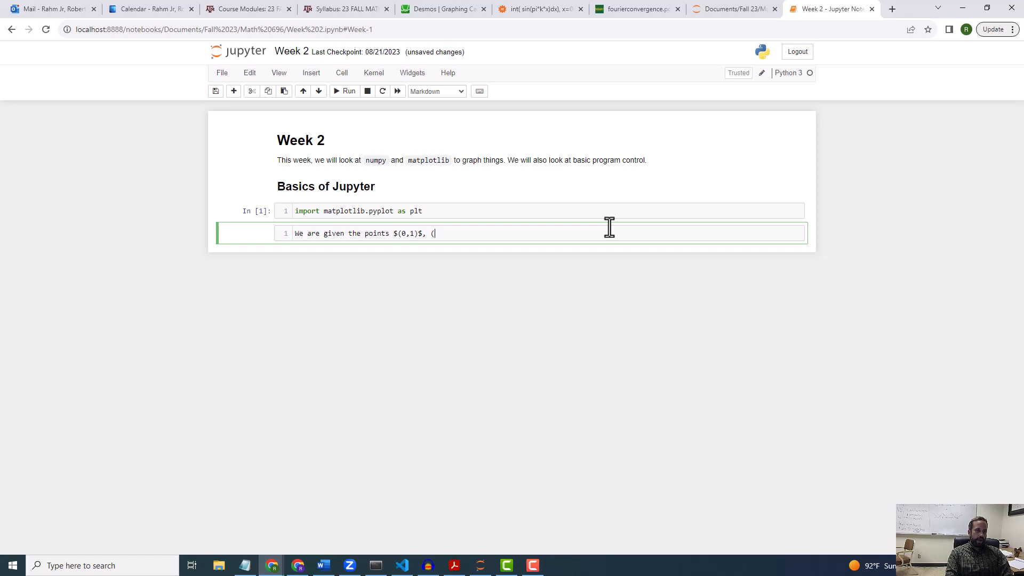
Finish the note with points $(1,3)$ and $(5,4)$ and the plan to plot lines between them
key("Backspace")
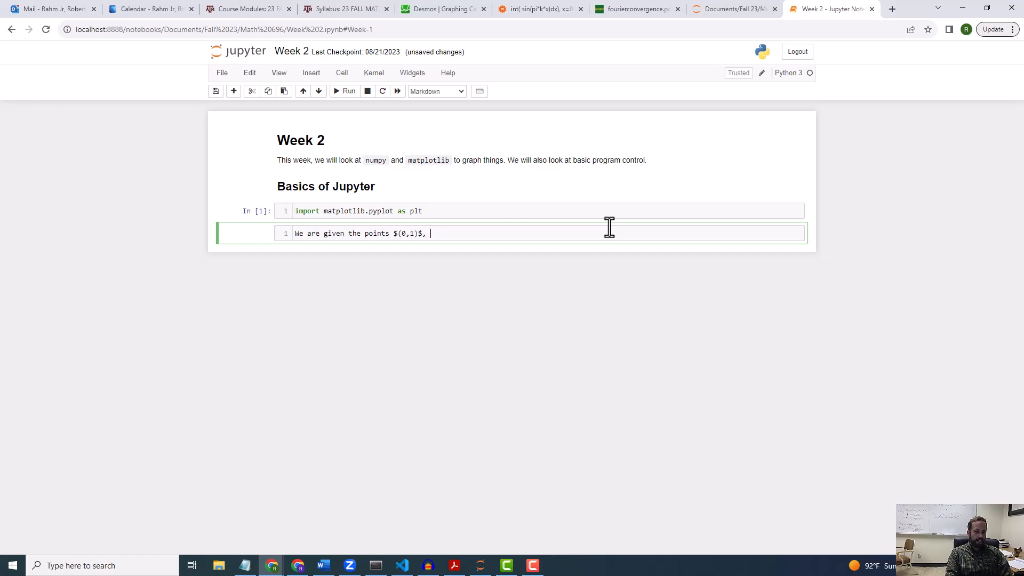
type("$(")
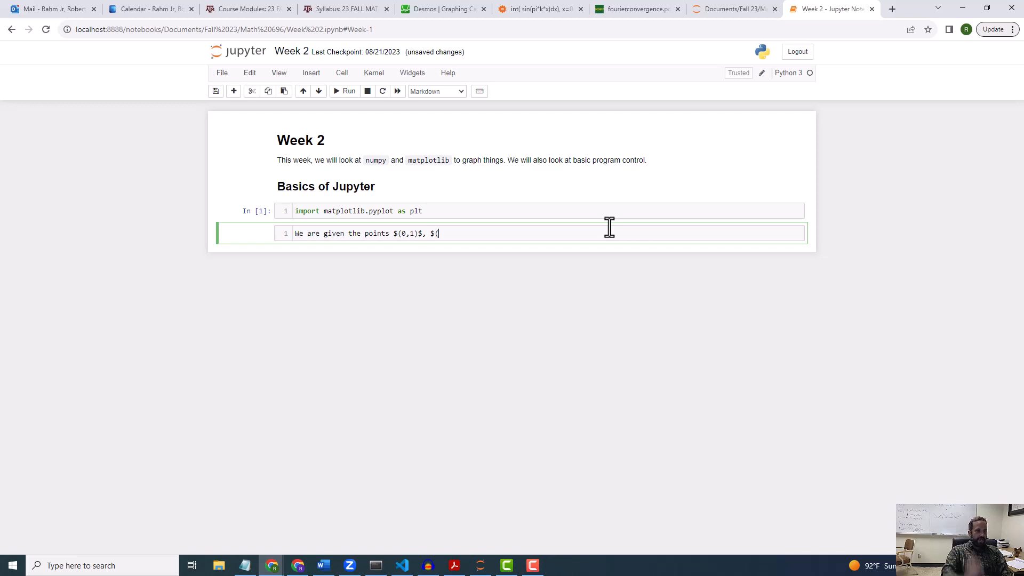
type("1,3)$ and $")
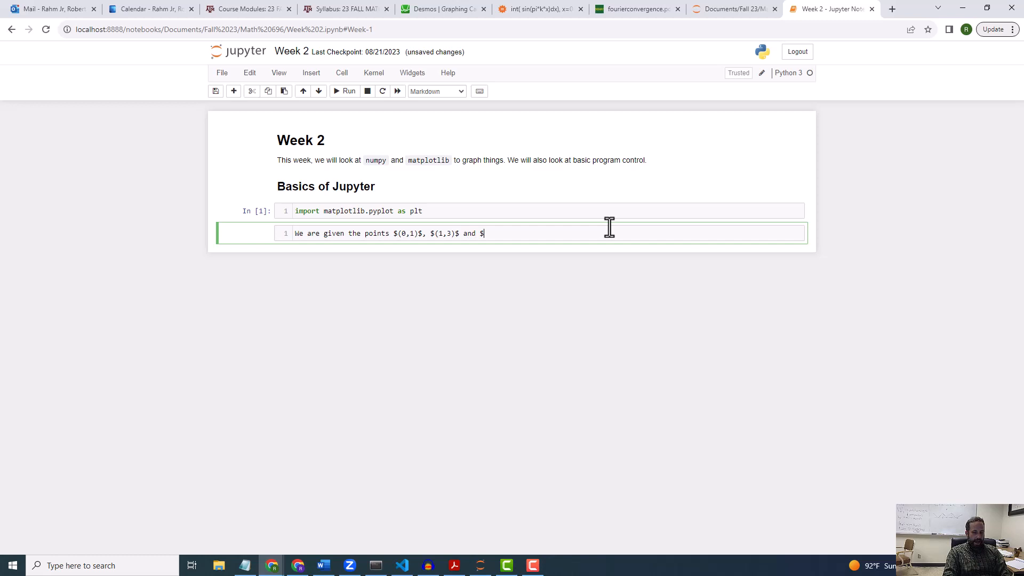
type("(5, 4")
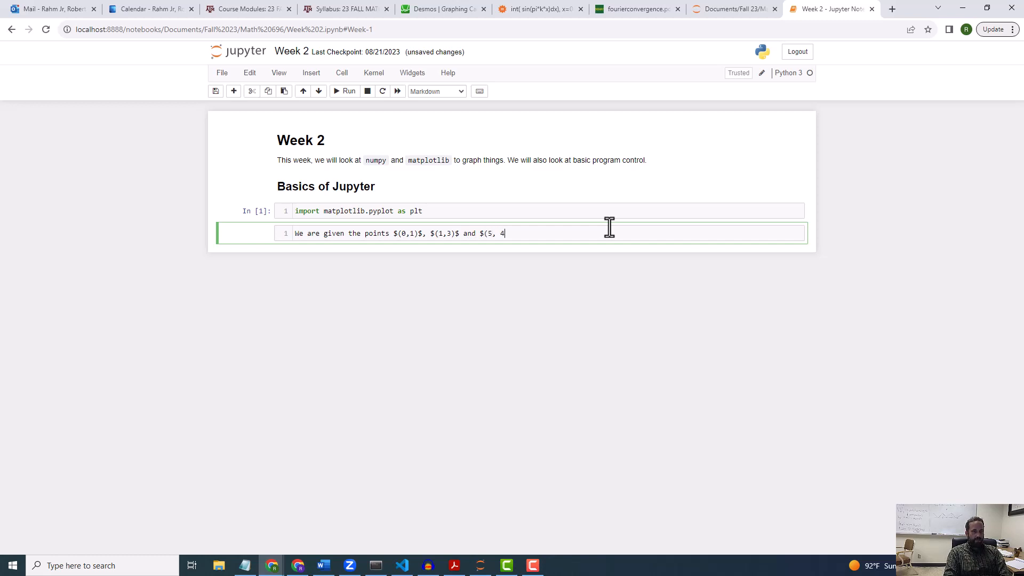
type(")$")
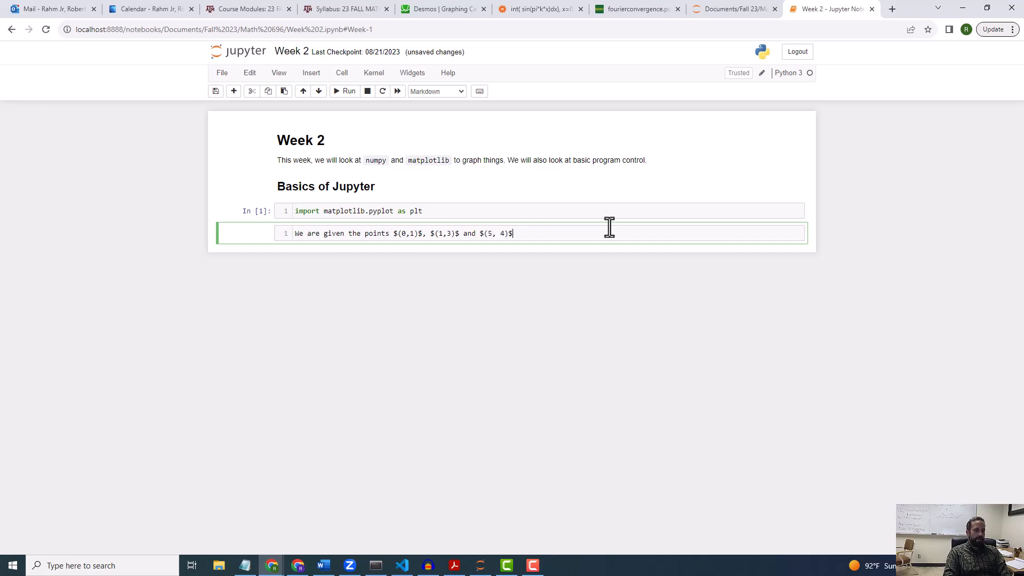
type("and we want to plot them and the lines")
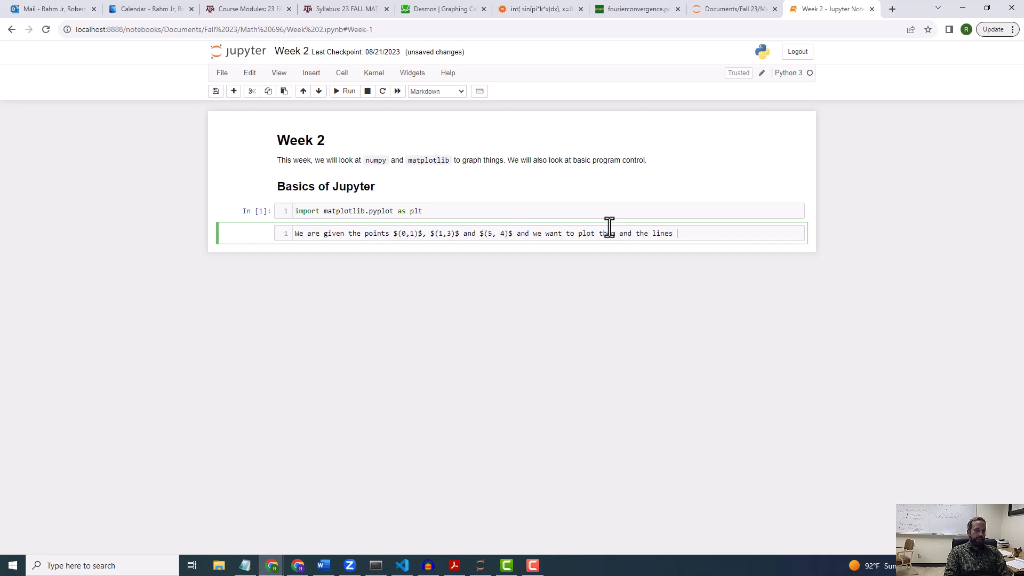
type("betwee")
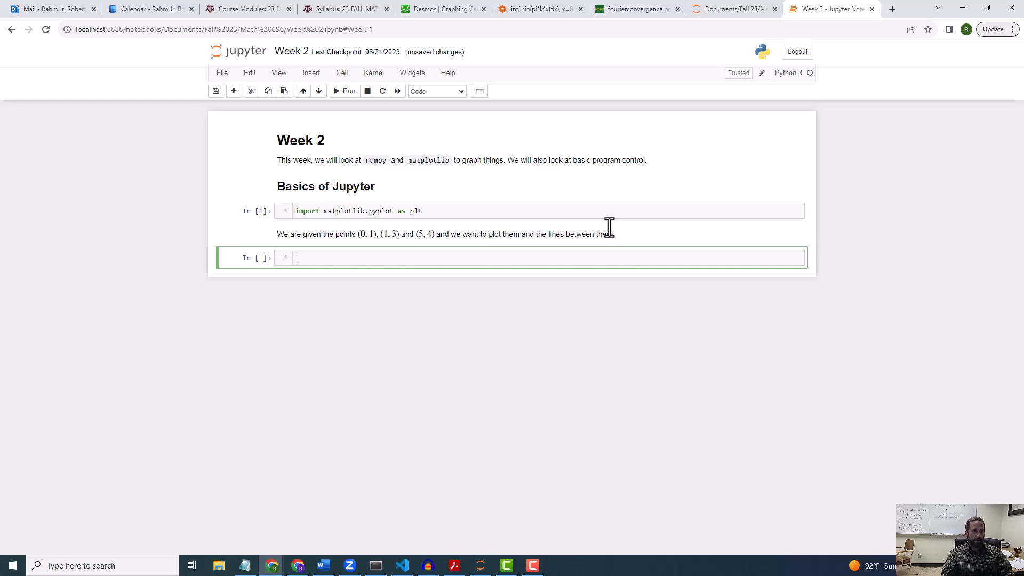
mouse_move(600, 349)
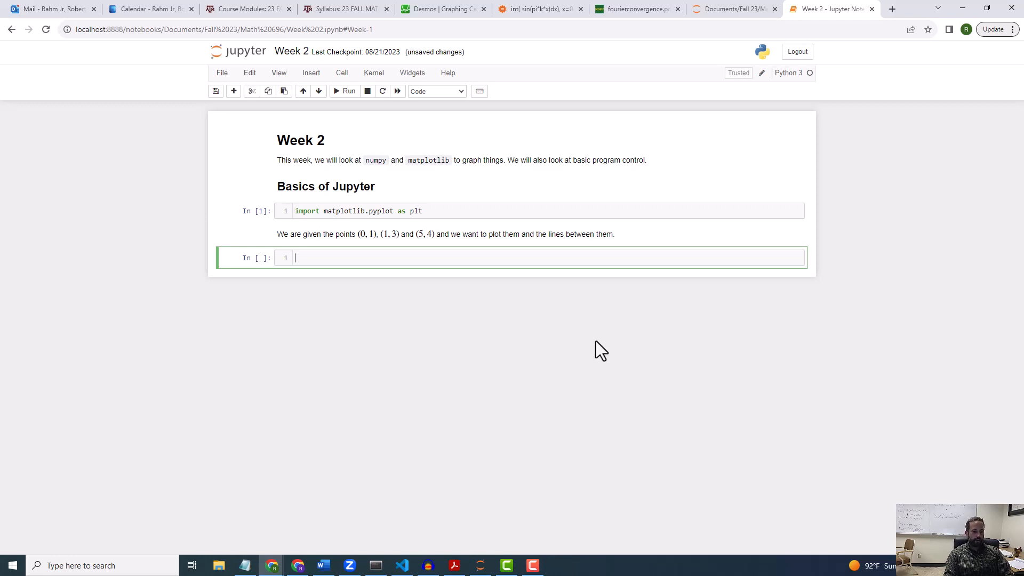
Define X = [0, 1, 5] and Y = [1, 3, 4] in the new code cell
type("x")
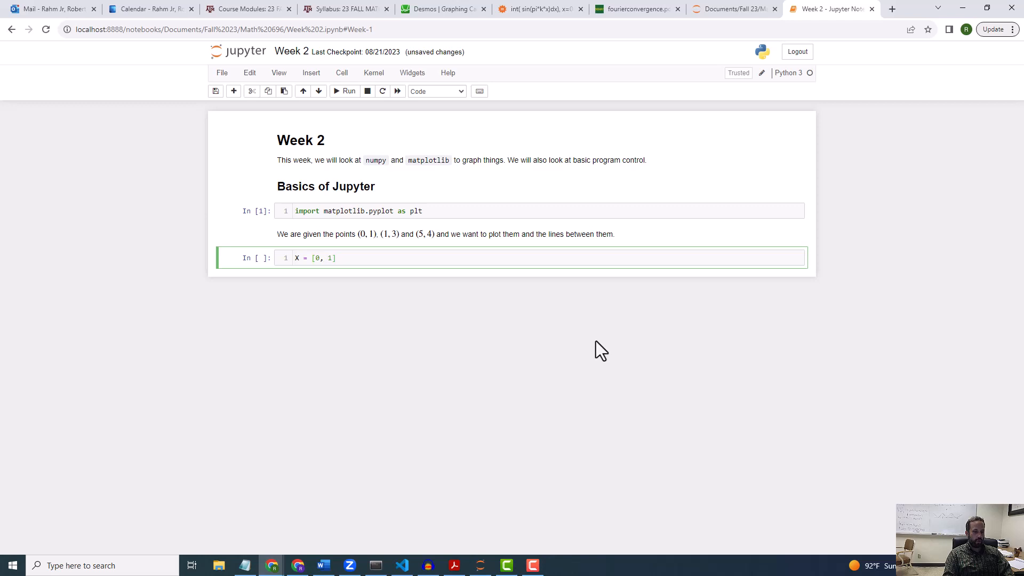
type(", 4")
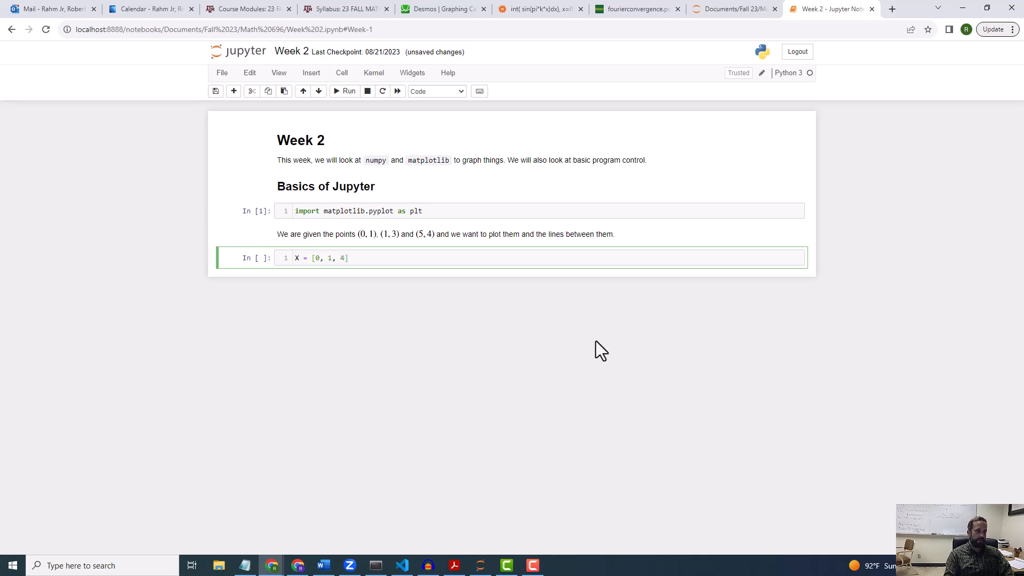
type("Y = [")
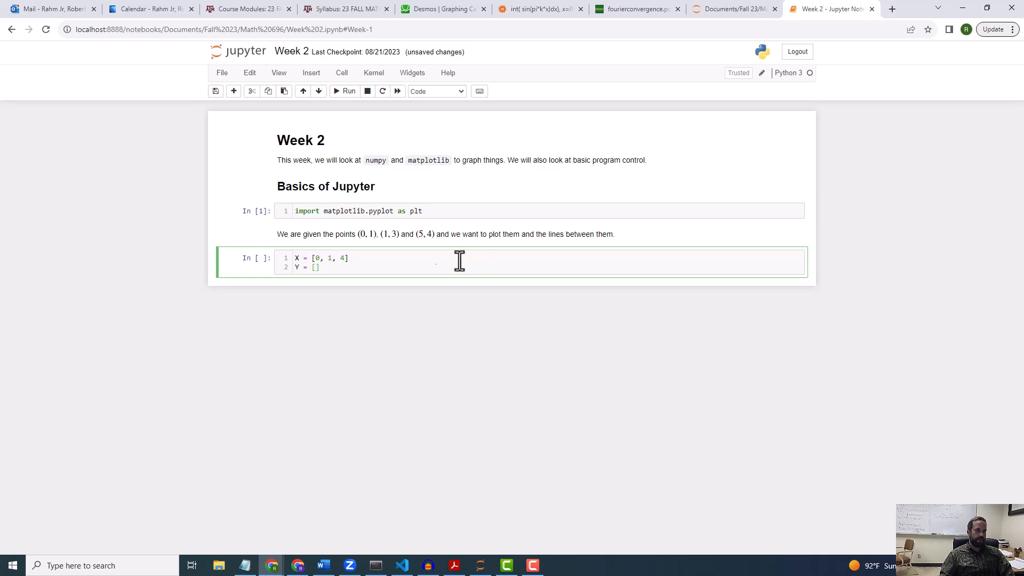
mouse_move(593, 234)
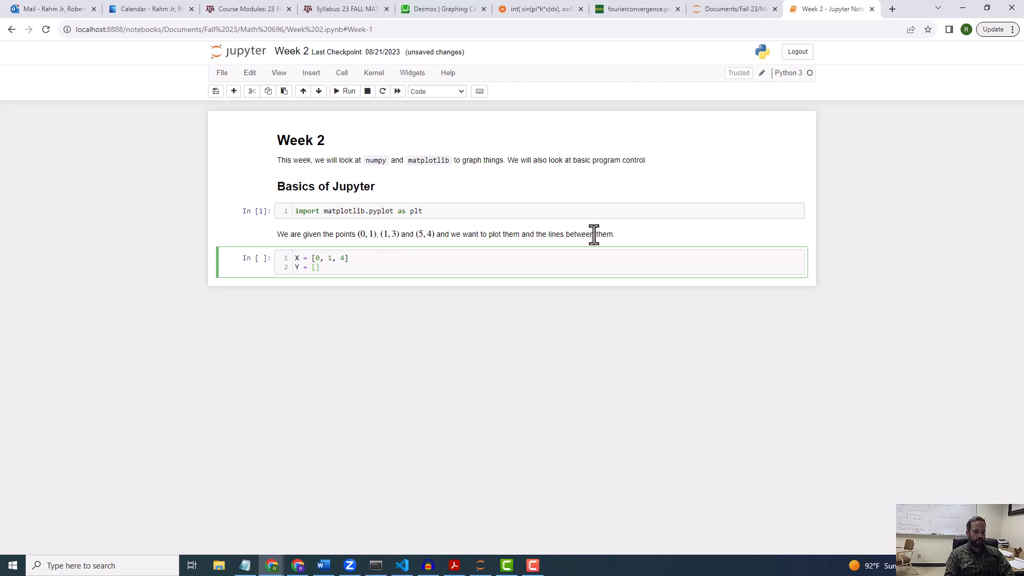
type("1,")
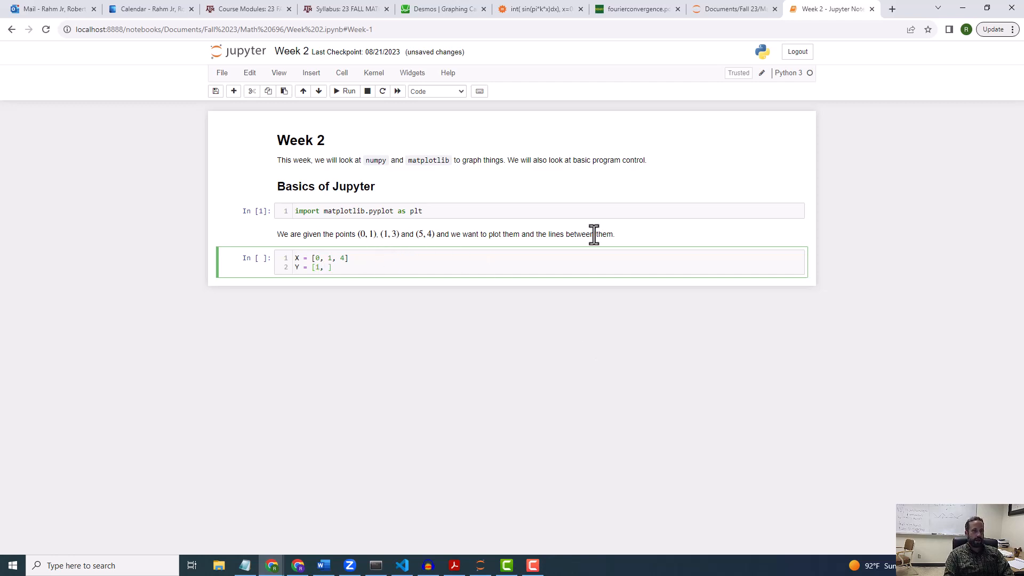
type("3")
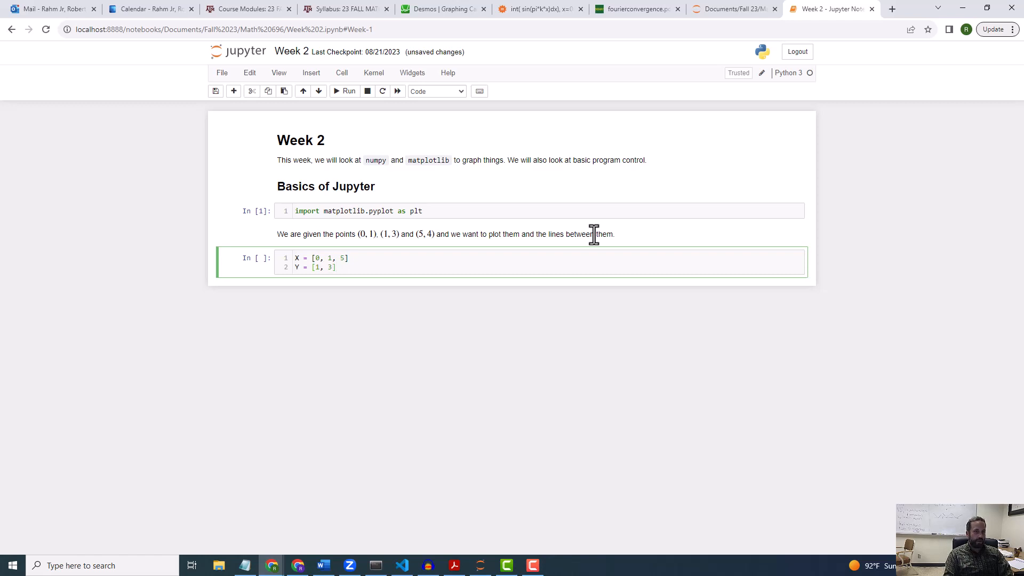
type(", 4")
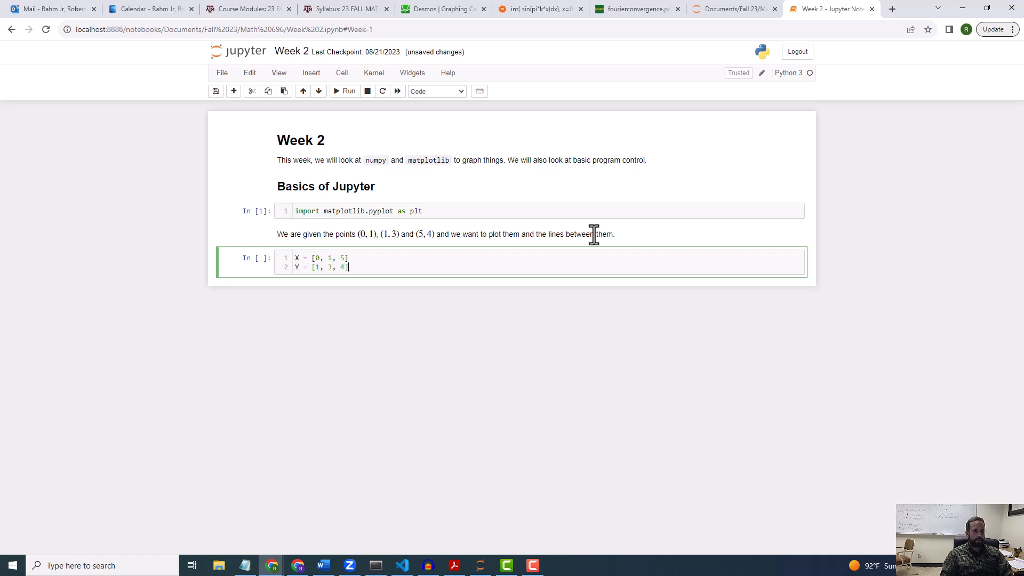
key("enter")
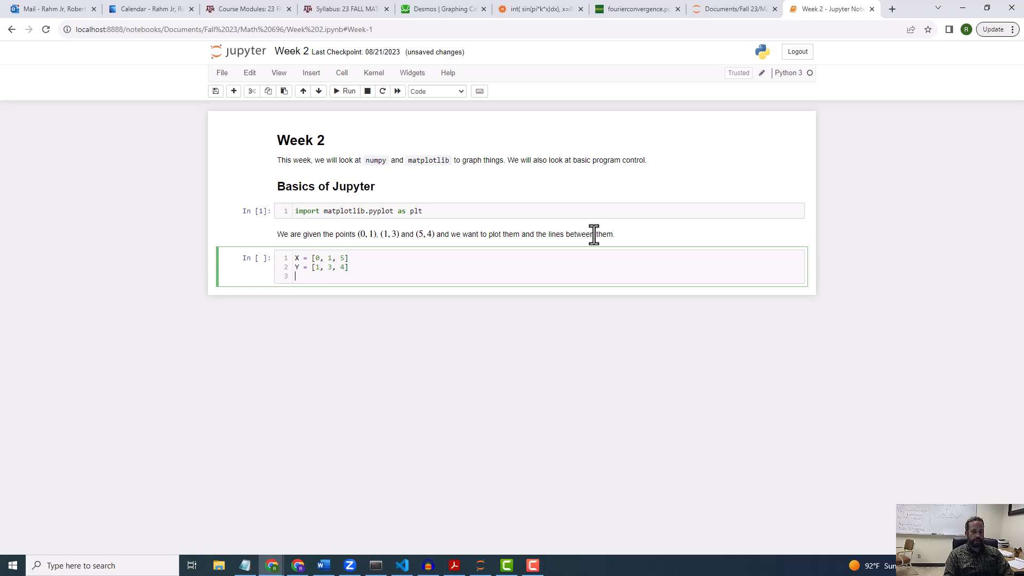
Add 'fig, ax = plt.subplots()' and 'ax.plot(X, Y)' lines to the code cell
type("fig, ax")
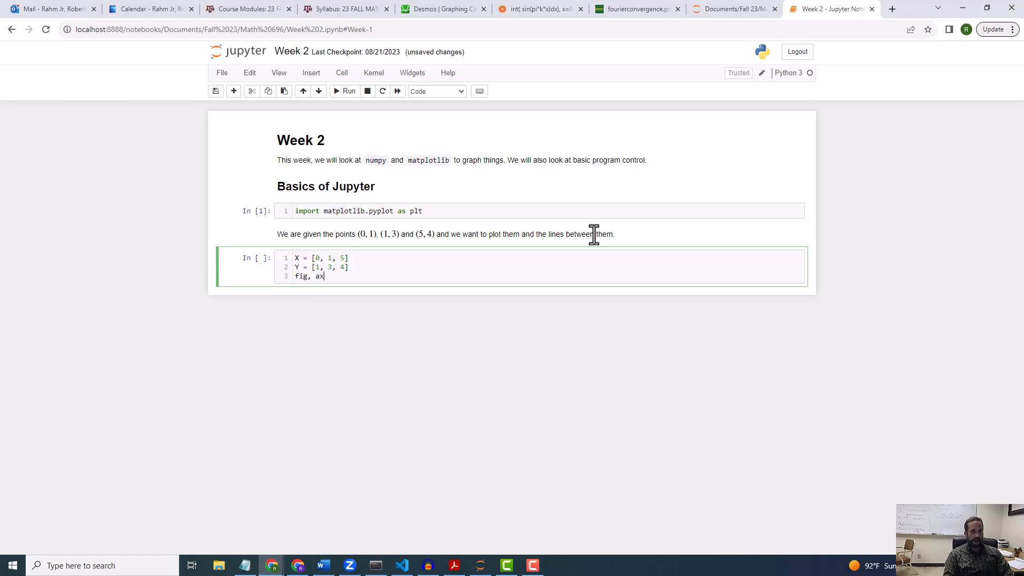
type("= plot.")
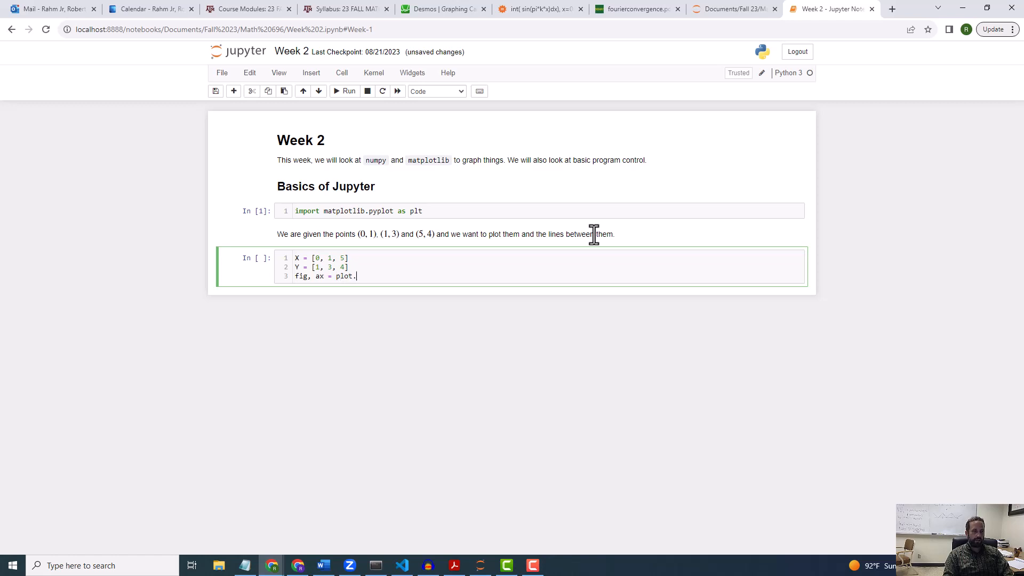
type("subplo")
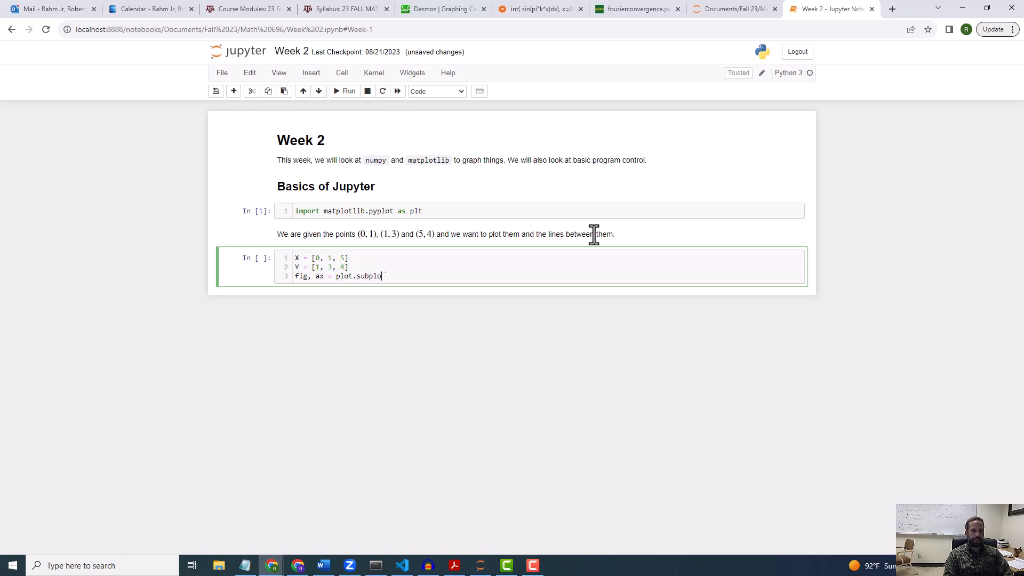
type("ts()")
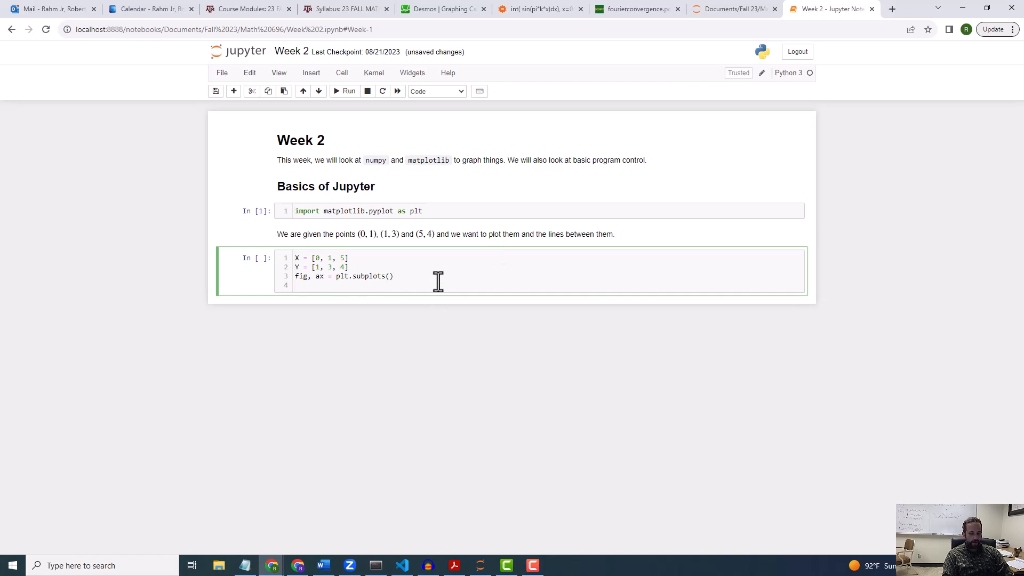
type("ax.p")
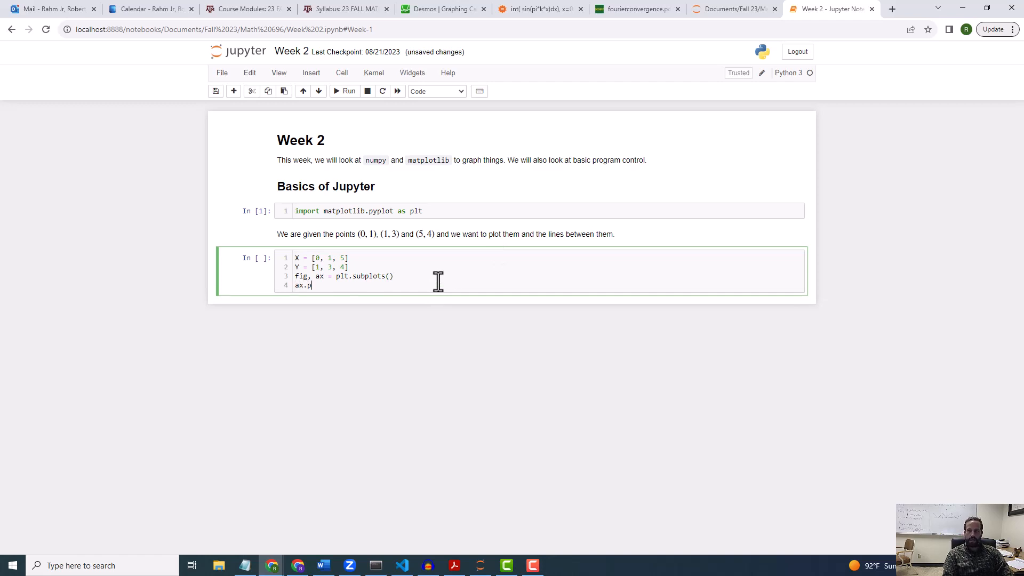
type("lot(X)")
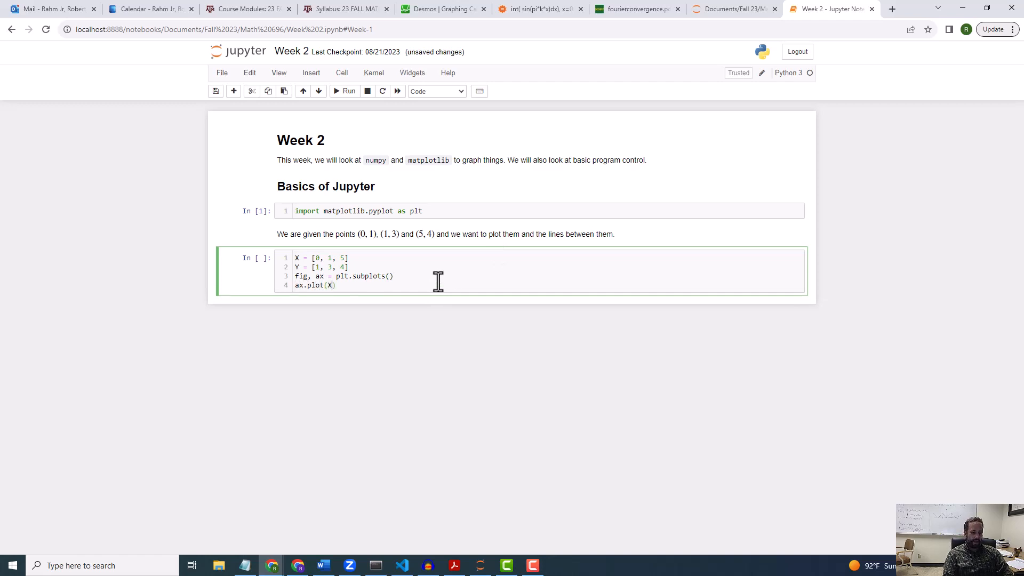
type(",y")
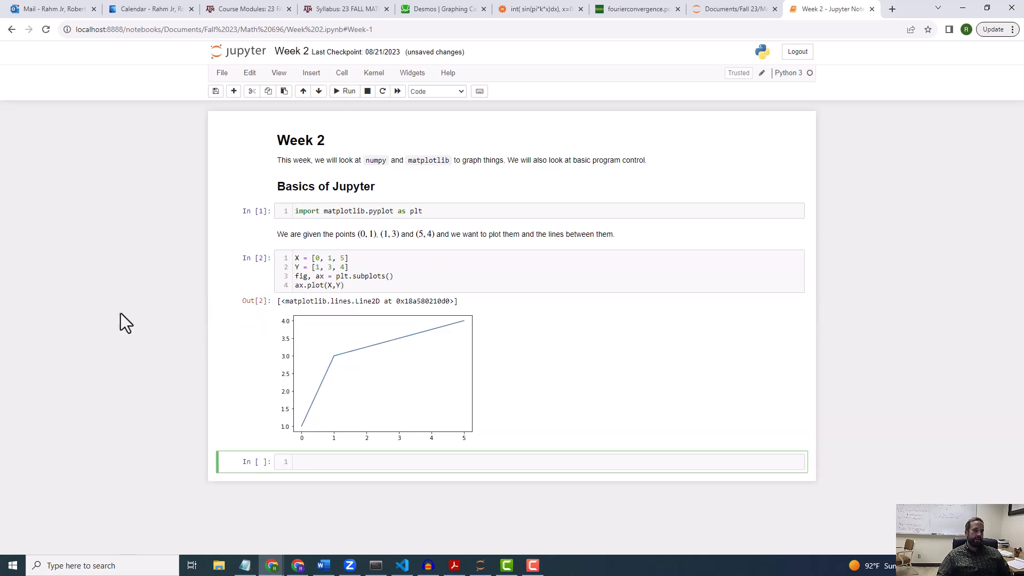
mouse_move(306, 436)
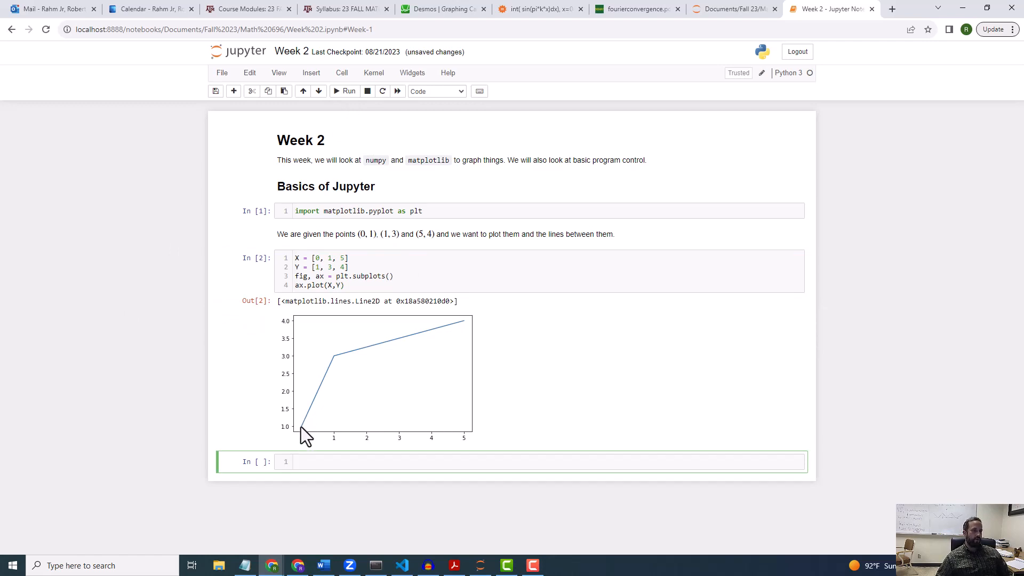
mouse_move(338, 366)
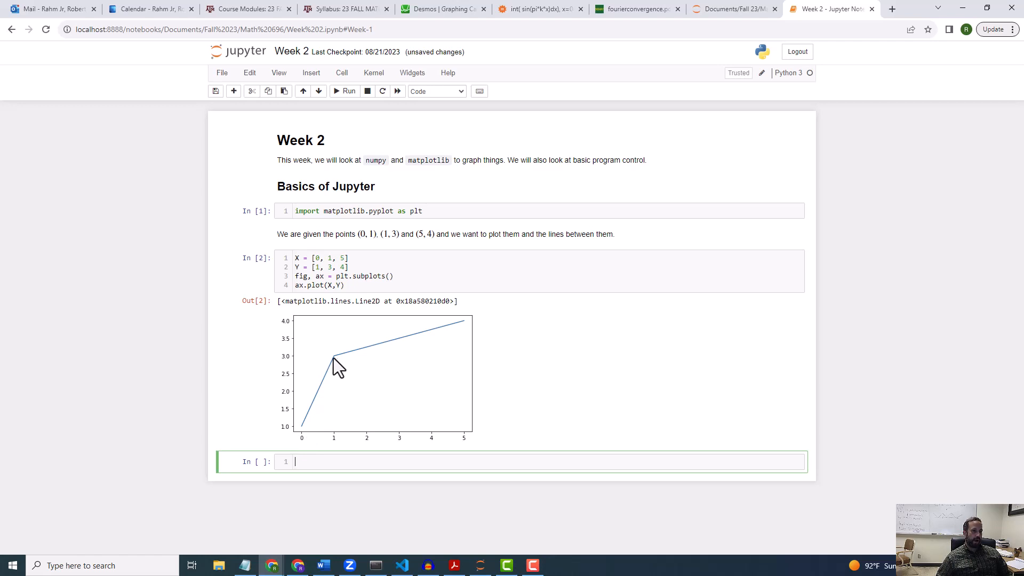
mouse_move(475, 390)
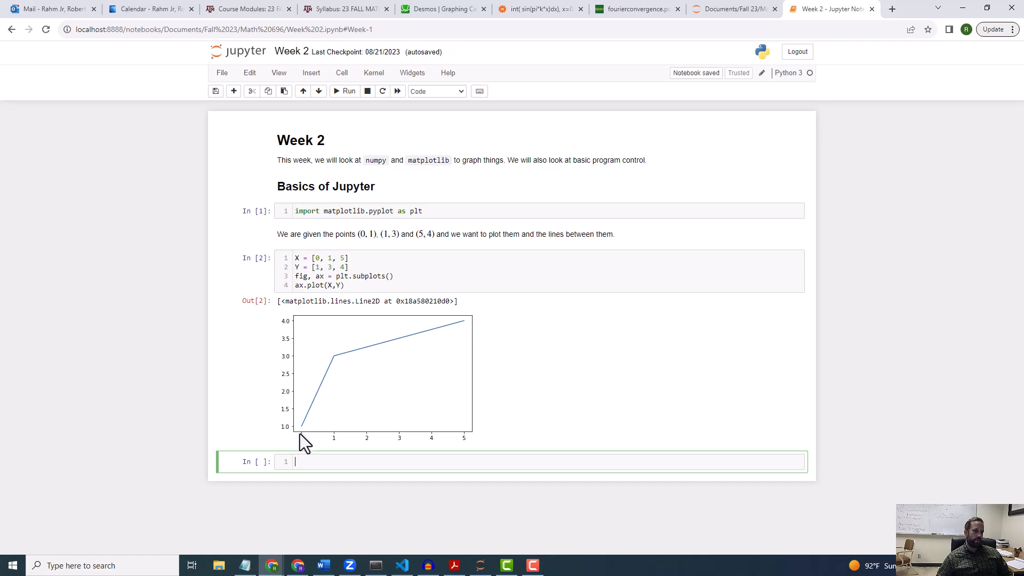
mouse_move(438, 355)
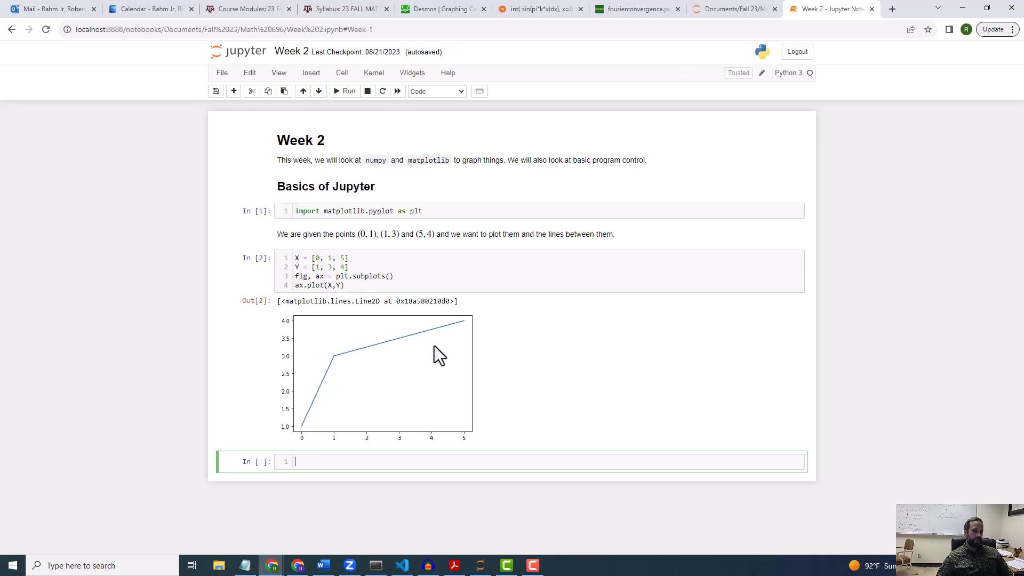